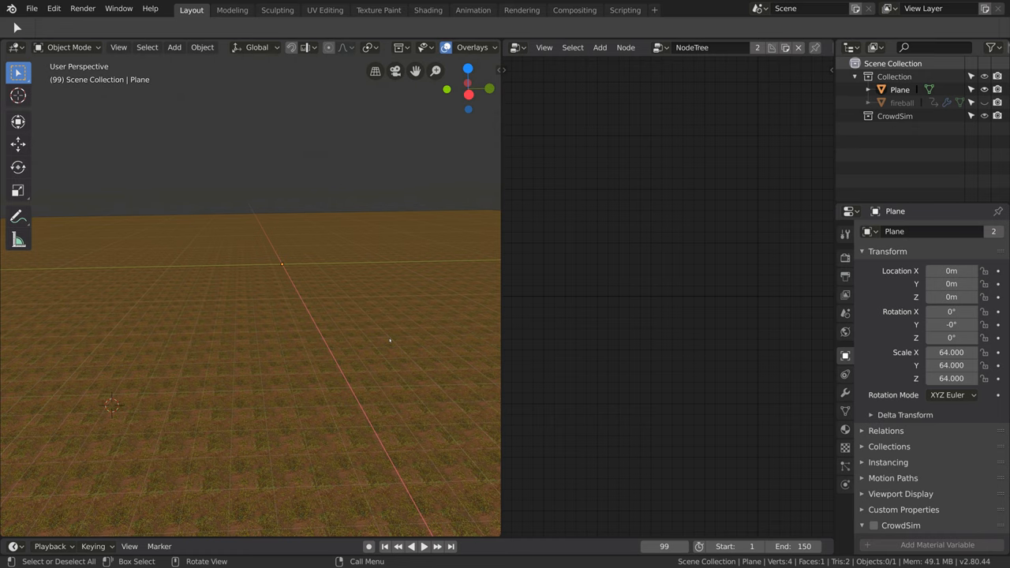
pyautogui.moveTo(282, 293)
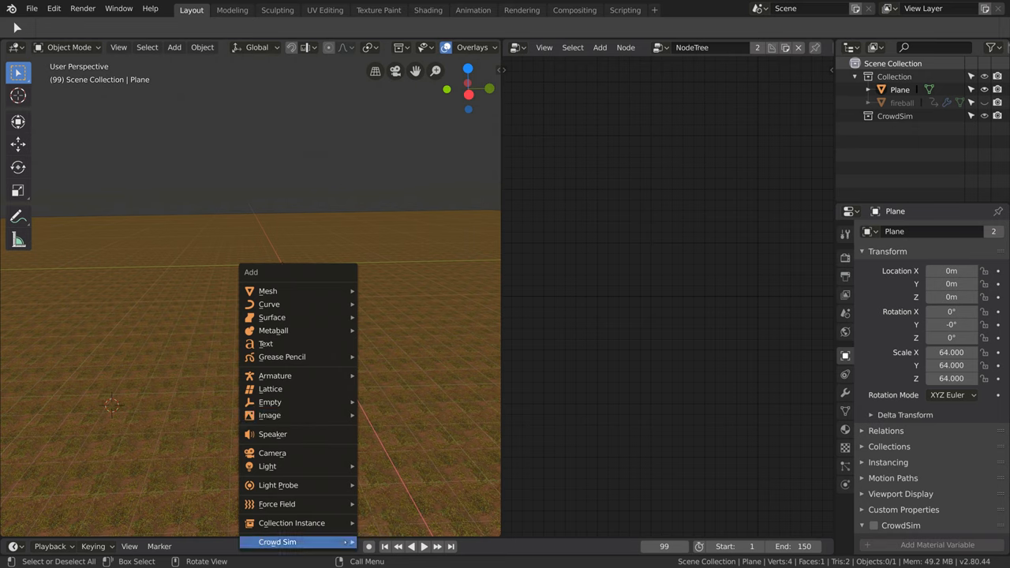
# Add a Crowd Sim Agent Factory laying out a 4-by-8 agent grid at 1.5 m spacing
pyautogui.click(278, 541)
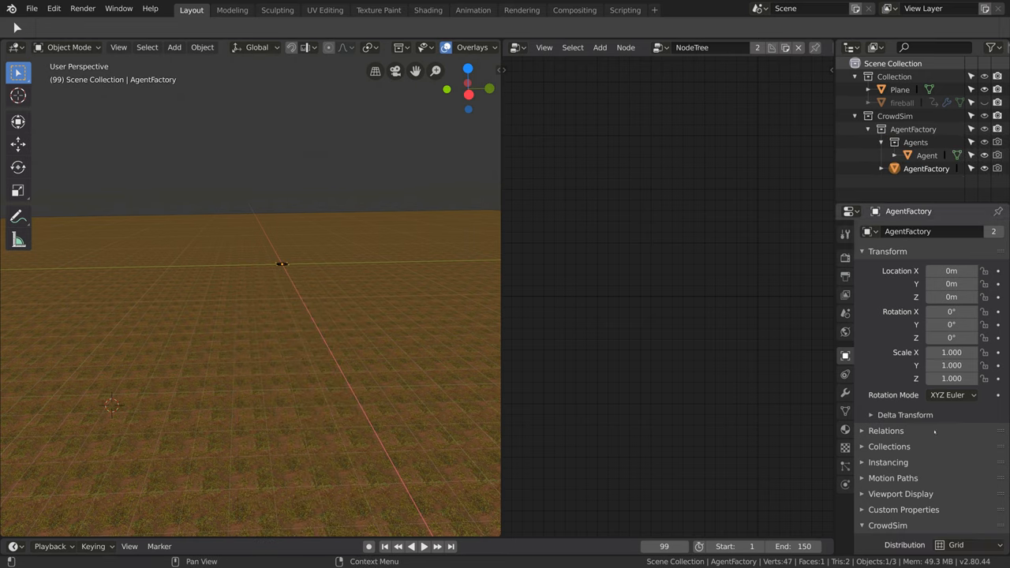
pyautogui.scroll(-3)
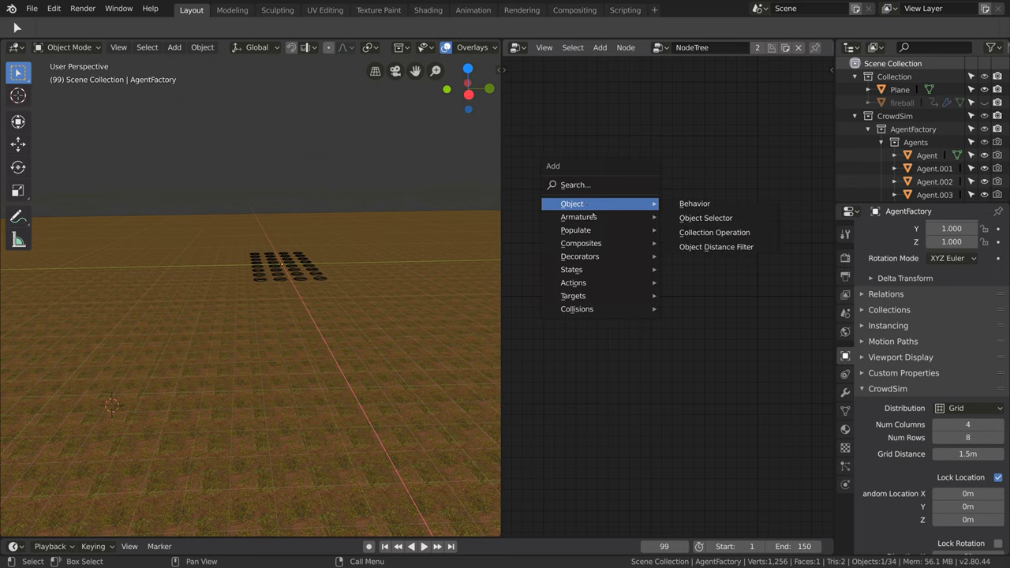
# Add a Populate node using the AR soldier model, then add an Agent Variable node
pyautogui.click(576, 229)
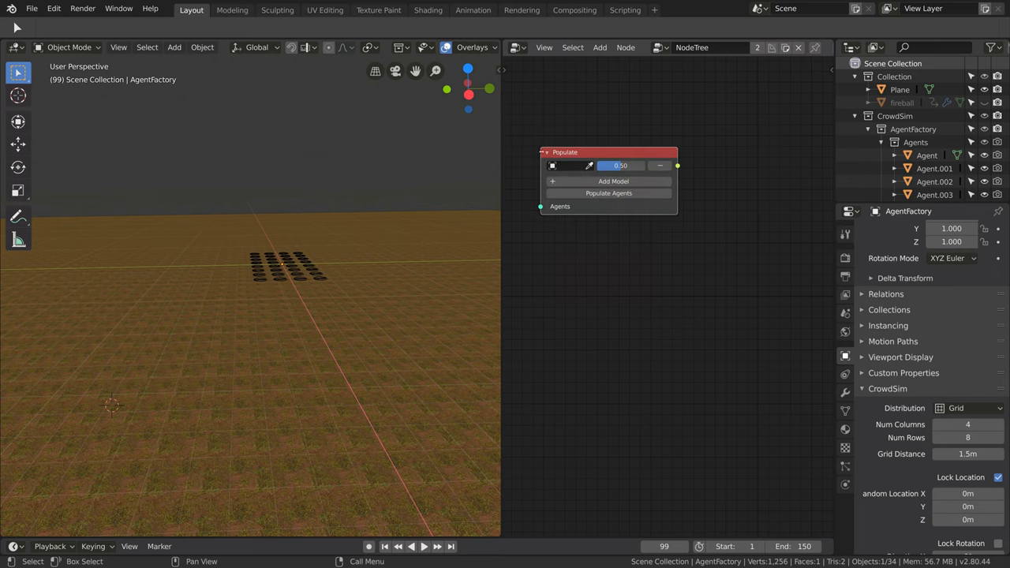
pyautogui.click(568, 165)
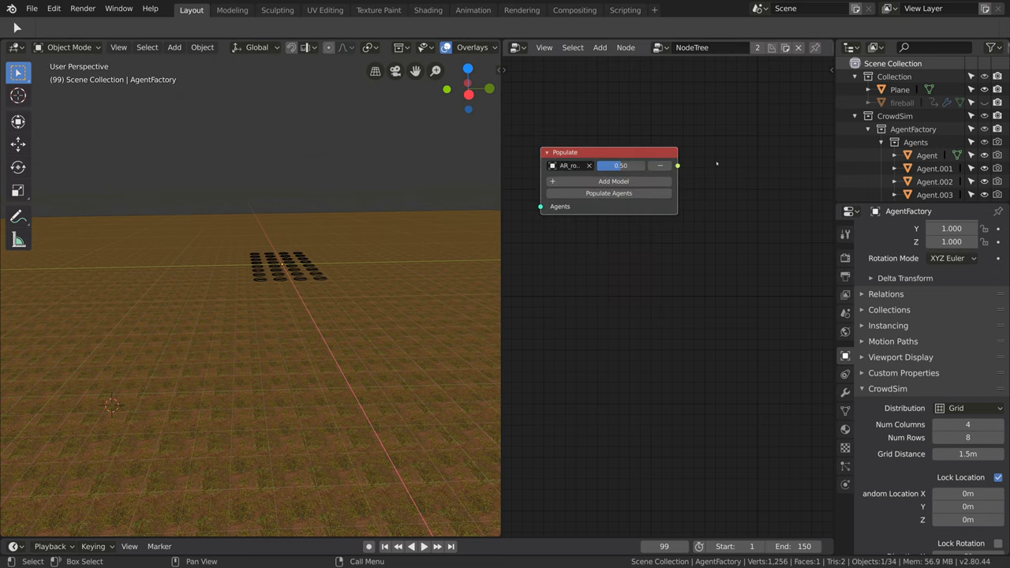
pyautogui.click(600, 47)
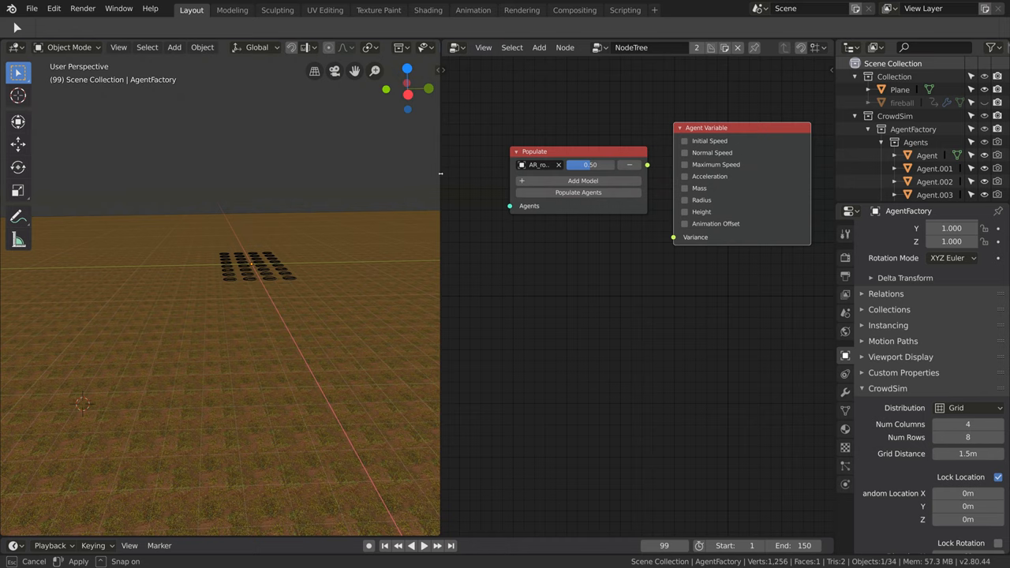
# Place Agent Variable with 5 m/s Normal Speed, linked to Populate, and populate the agents
pyautogui.click(685, 152)
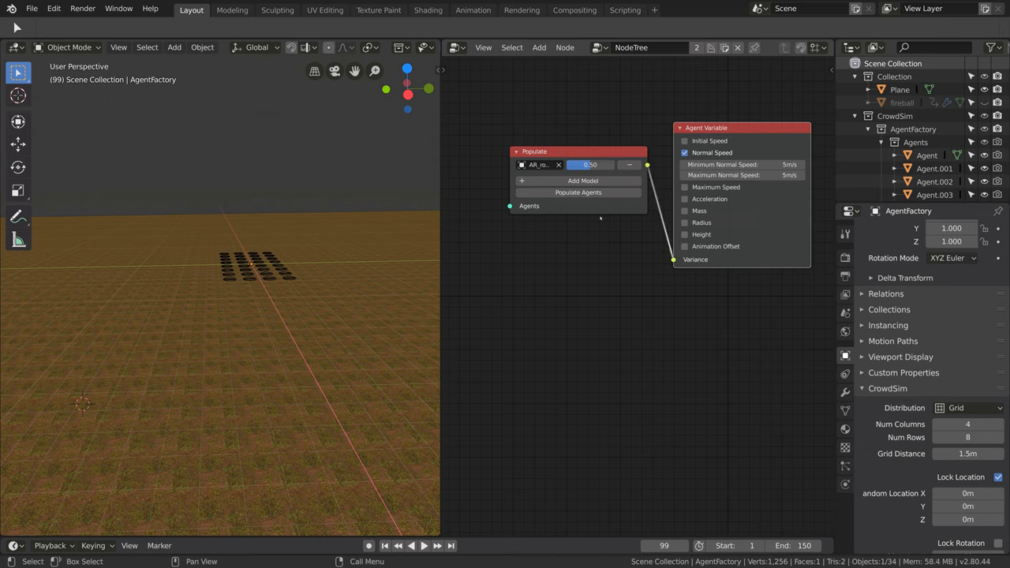
pyautogui.click(578, 192)
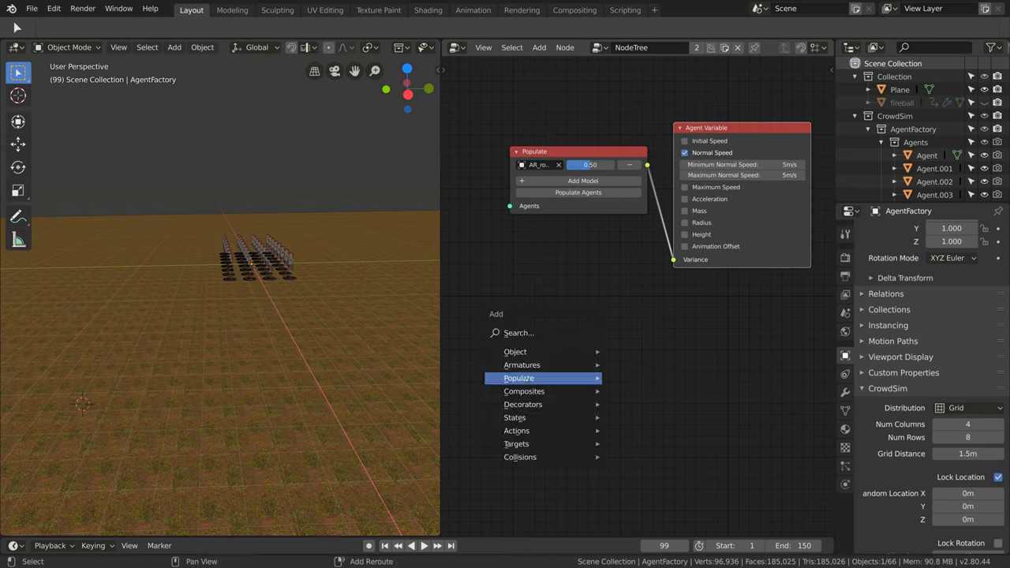
pyautogui.moveTo(514, 351)
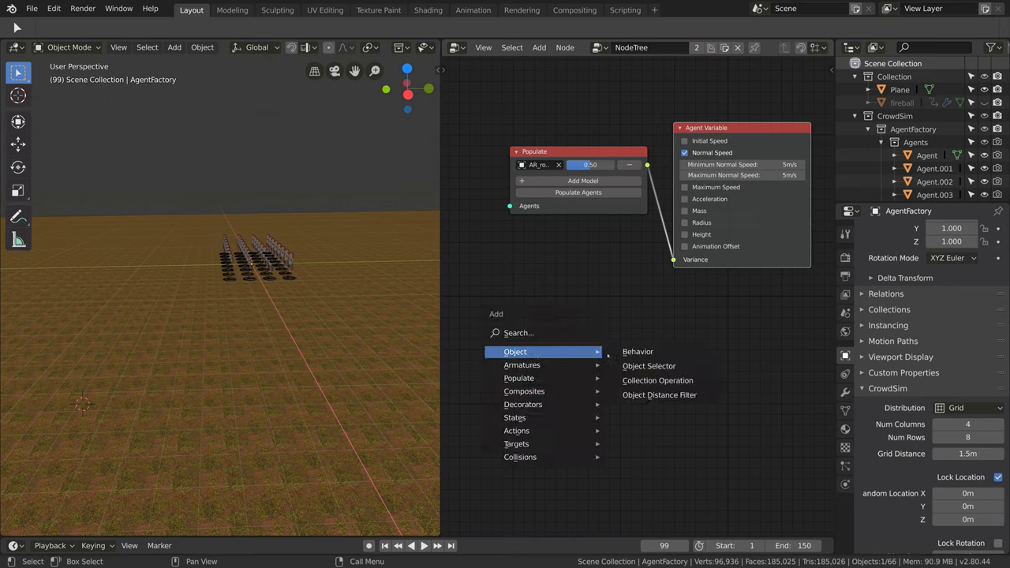
# Add Behavior, speed-vector Set Attribute, and Advance Ground Movement nodes to the tree
pyautogui.click(638, 351)
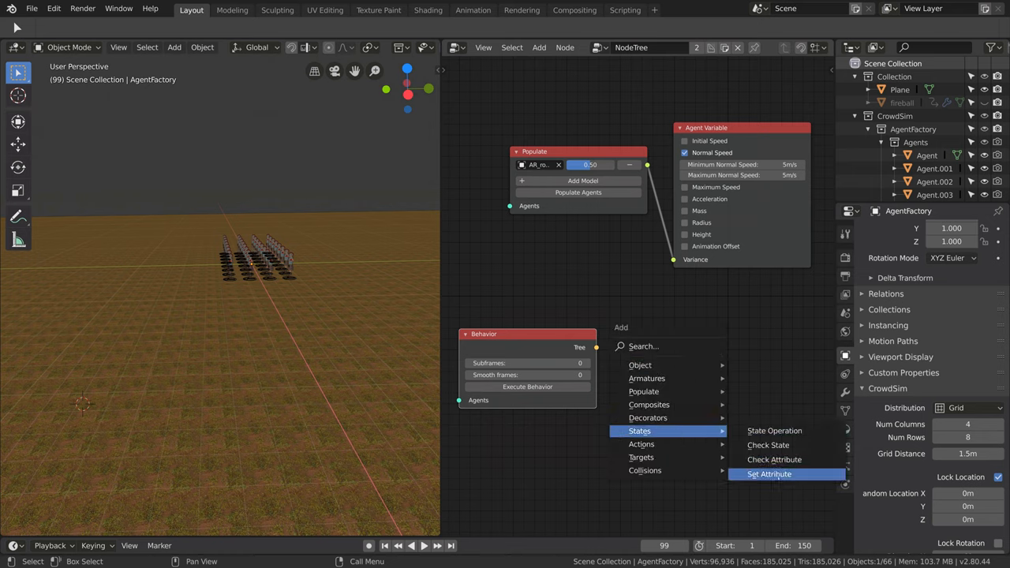
pyautogui.click(768, 473)
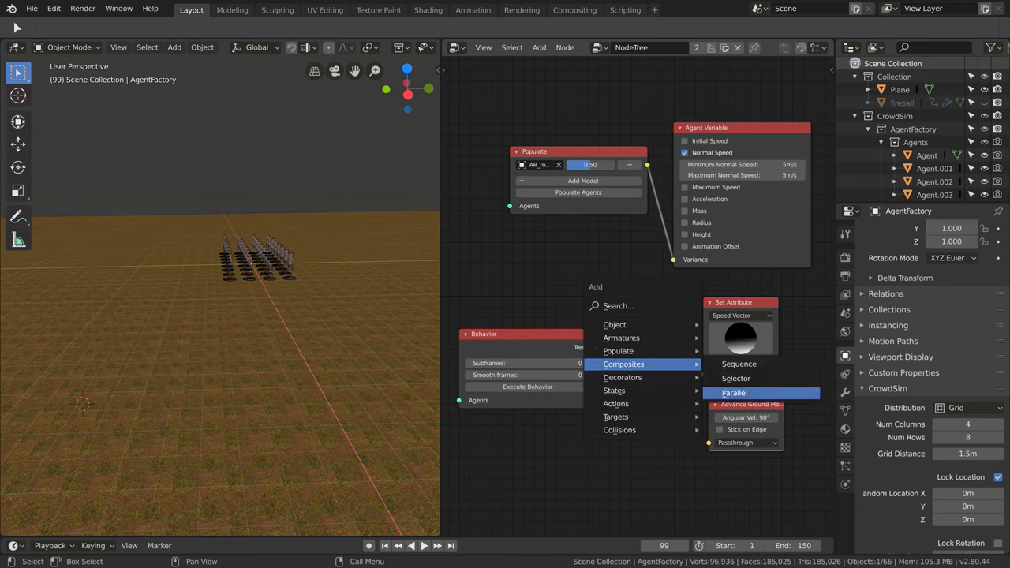
# Link Behavior through a Parallel node to Set Attribute, Advance Ground and a Run1 Play Action
pyautogui.click(733, 392)
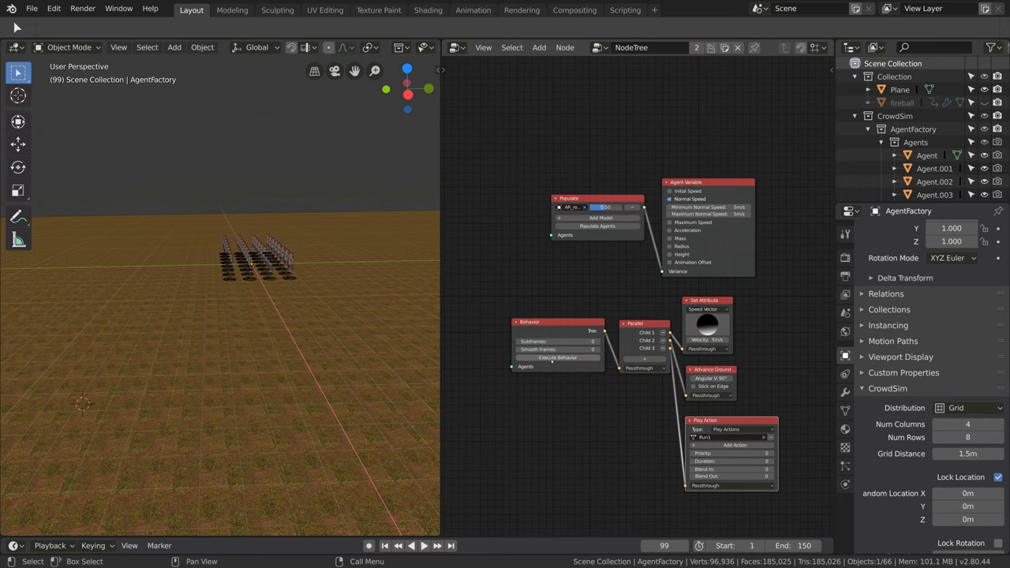
# Rewind to frame 1 and play the animation to watch the soldier agents run forward
pyautogui.click(384, 545)
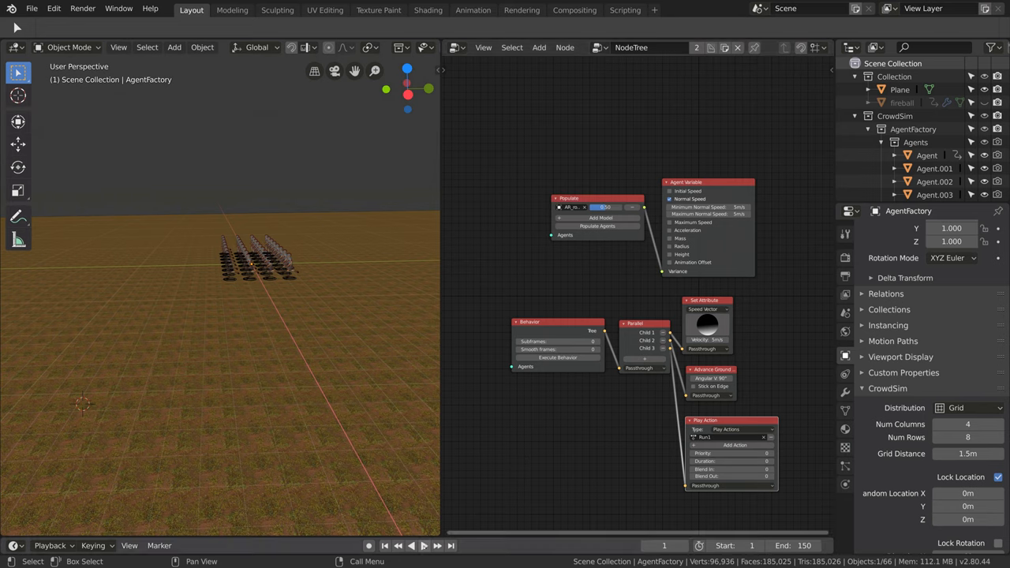
pyautogui.click(422, 545)
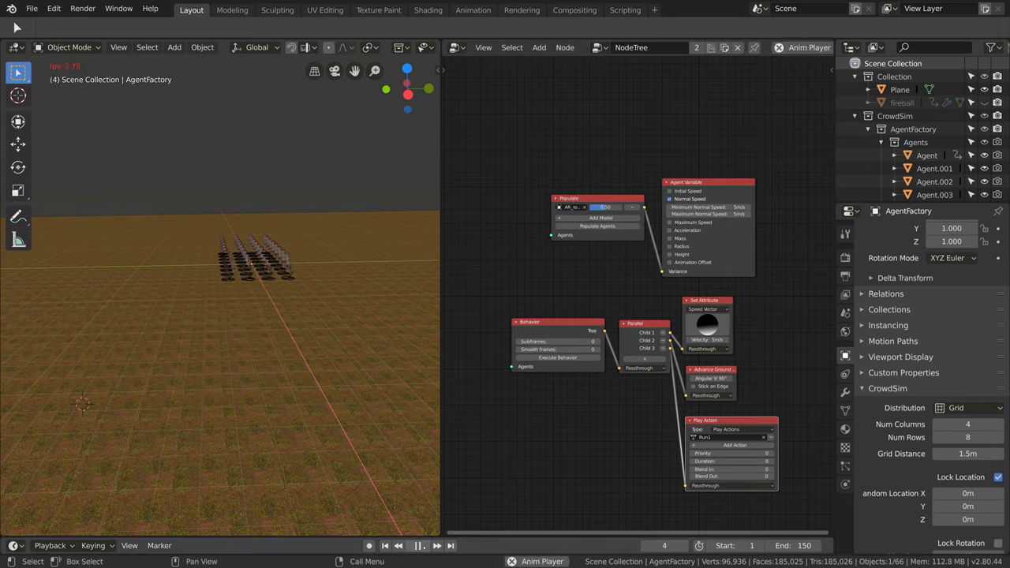
pyautogui.click(437, 545)
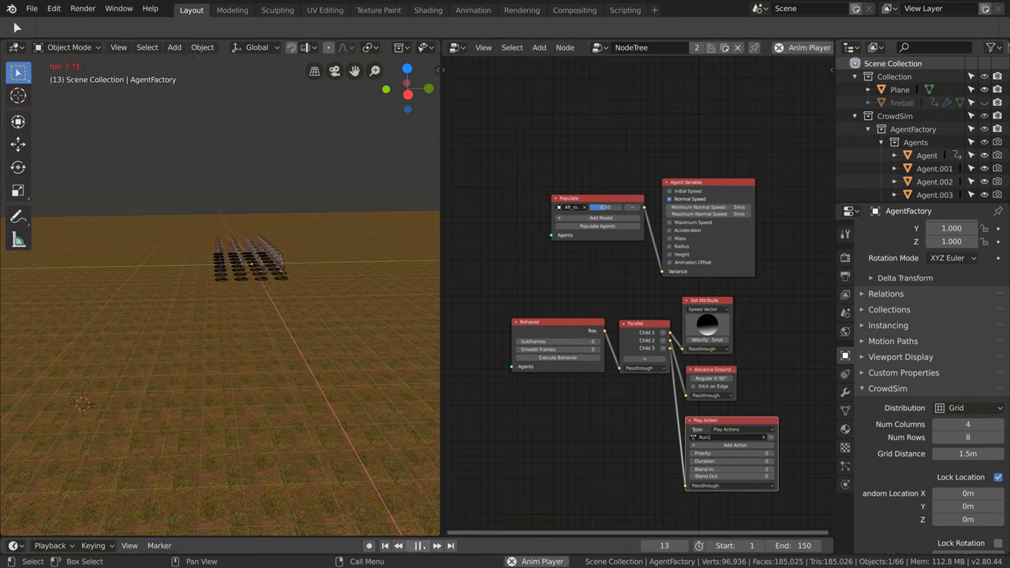
pyautogui.click(437, 545)
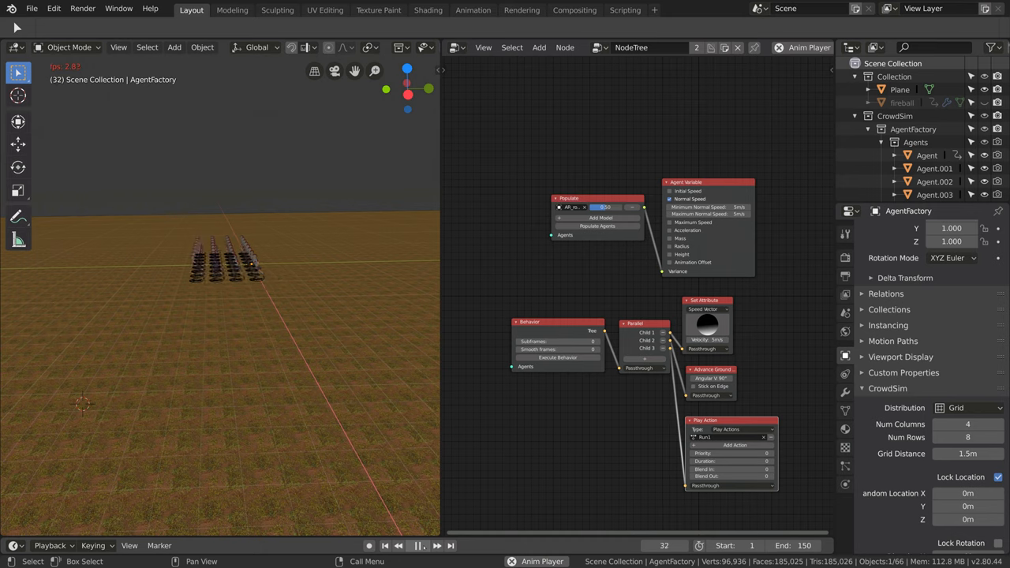
pyautogui.click(436, 545)
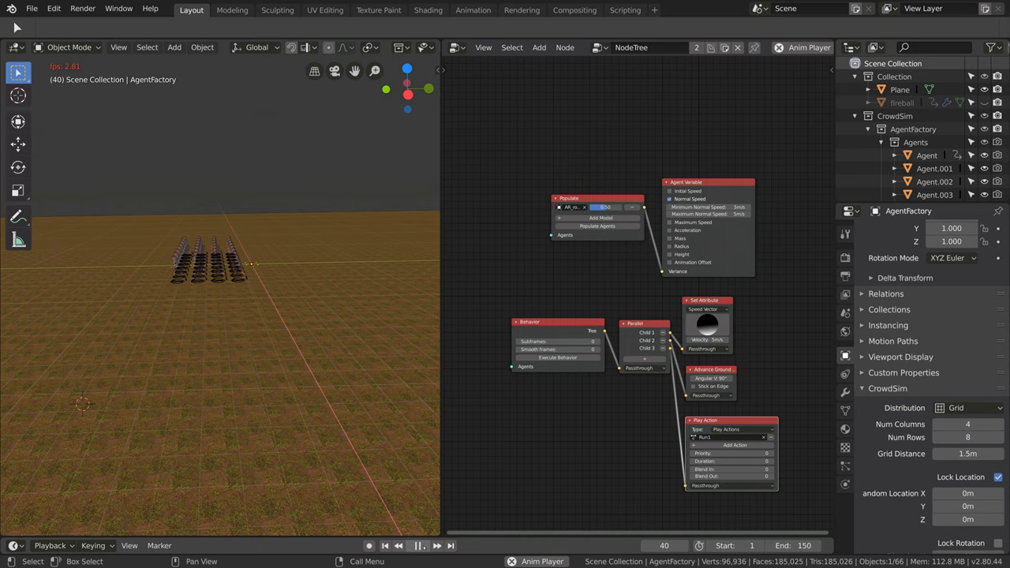
pyautogui.click(419, 545)
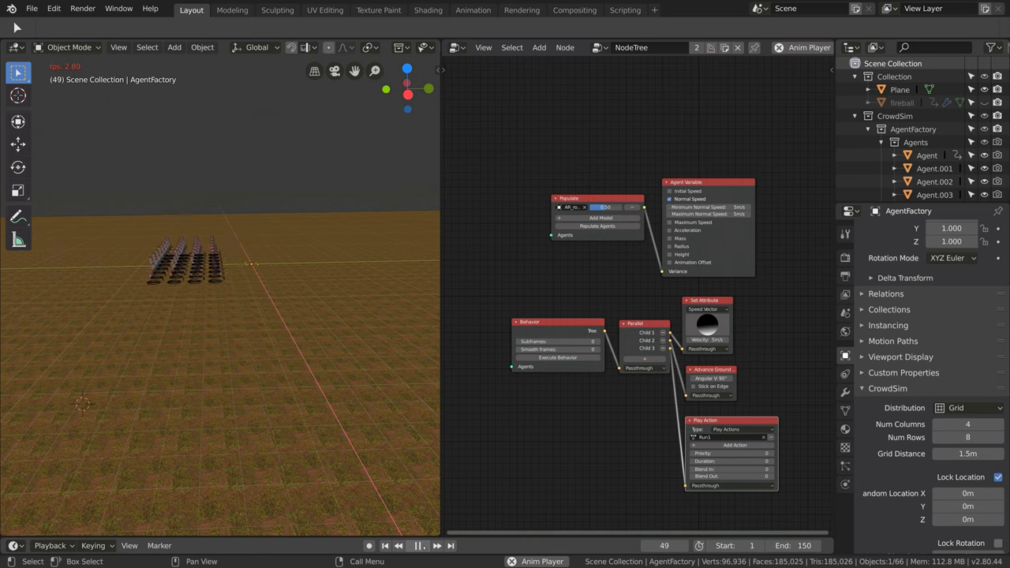